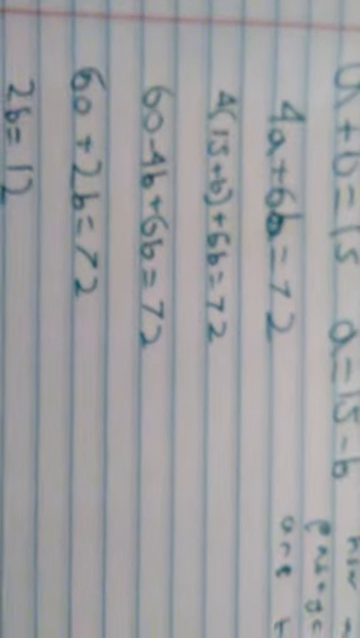
{"action": "scroll", "scroll_direction": "down", "scroll_amount": 3}
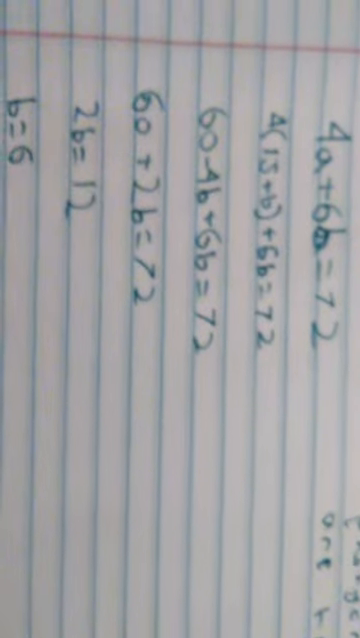
{"action": "scroll", "scroll_direction": "down", "scroll_amount": 3}
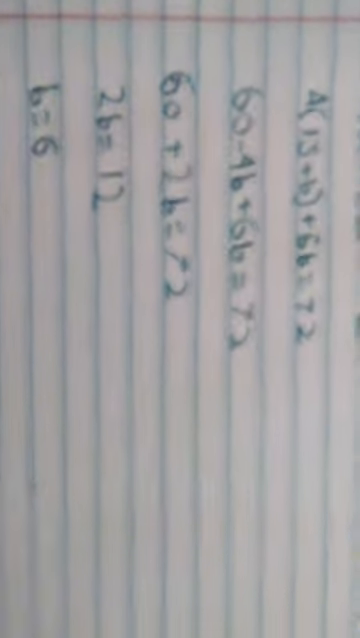